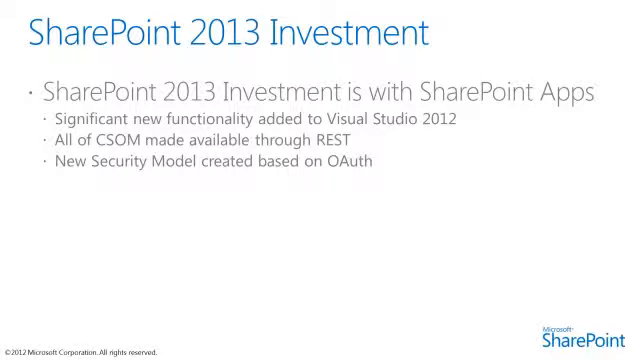
- Confirm the SharePoint 2013 Empty Project and finish the wizard with sandboxed deployment
key(Right)
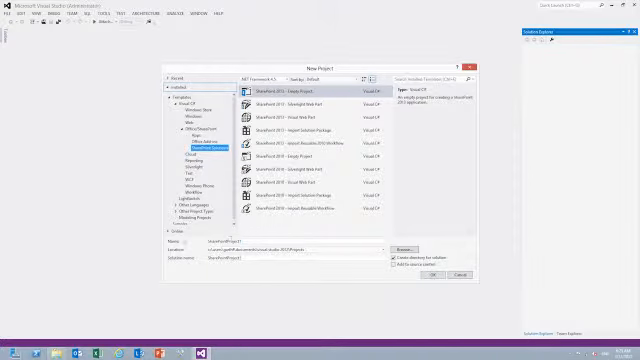
click(428, 281)
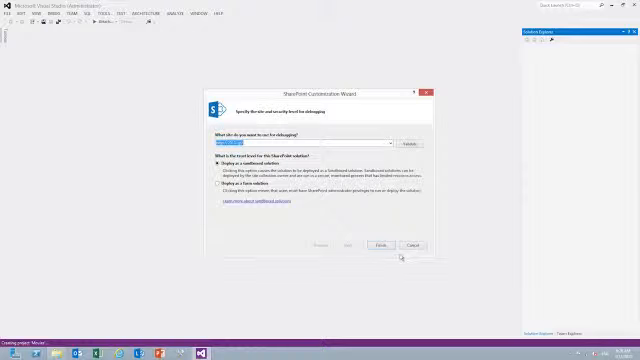
click(385, 245)
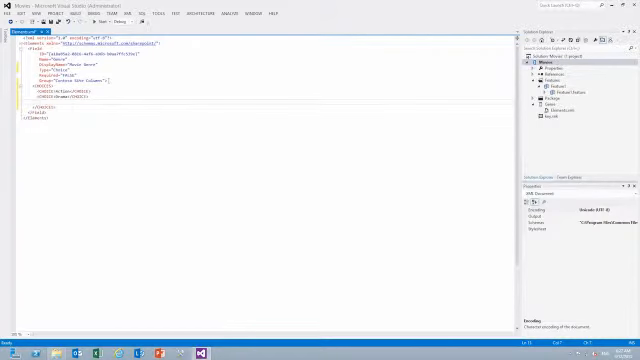
- Type the closing tag of the Genre choice Field element in Elements.xml
text(</CHOICE>)
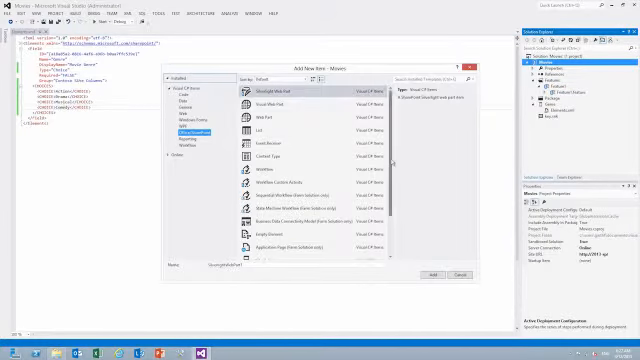
- Choose the List item in Add New Item and set the new list's name
scroll(down, 3)
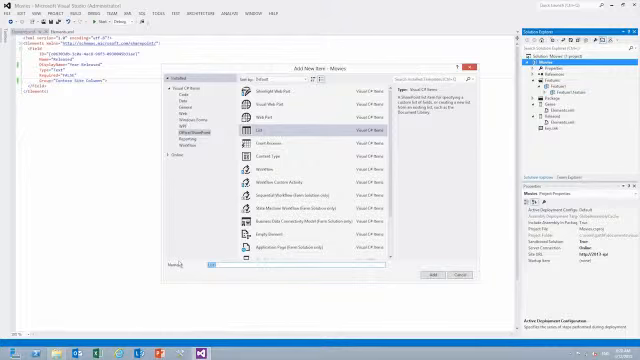
click(435, 274)
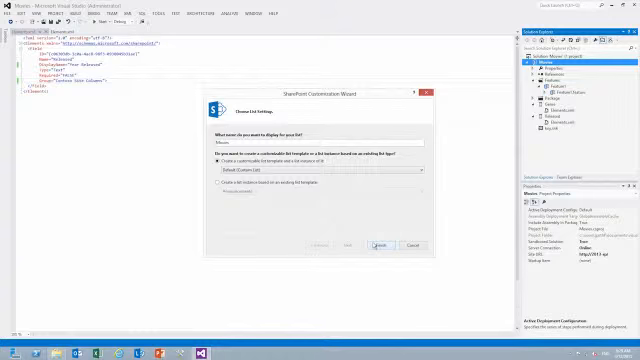
- Finish the wizard to create Movies as a Custom List template with a list instance
click(379, 245)
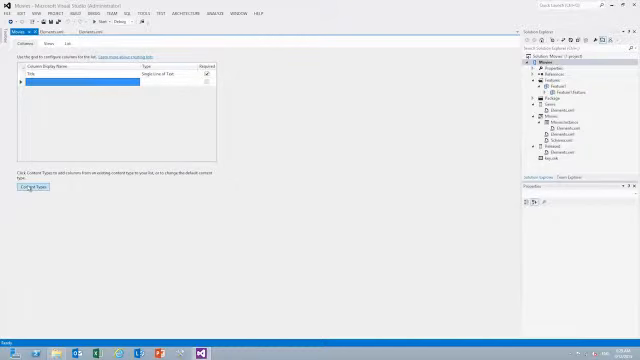
- Open Content Types for the Movies list to add Movie Genre and Year Released columns
click(34, 187)
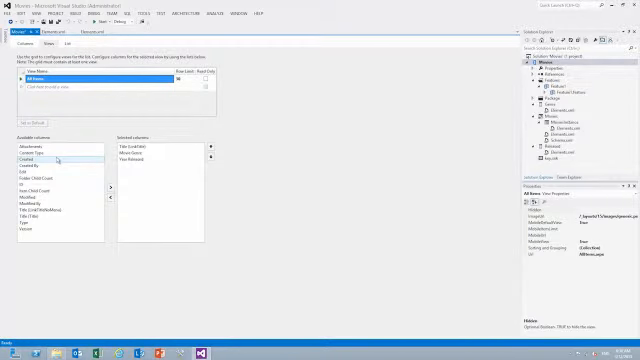
- Bring up the Movies list settings, titled Movies at Lists/Movies
click(64, 45)
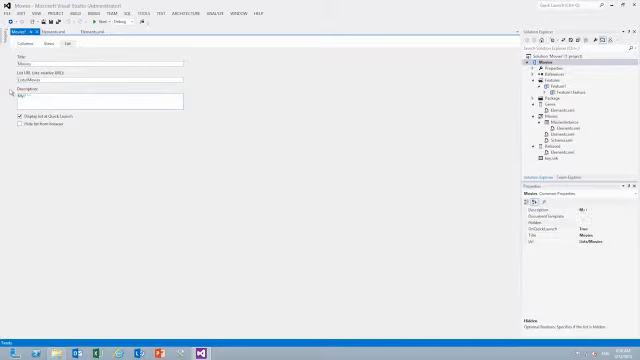
- Enter 'My favorite movies and their releases' as the Movies list description
text(My favorite movies and their releases)
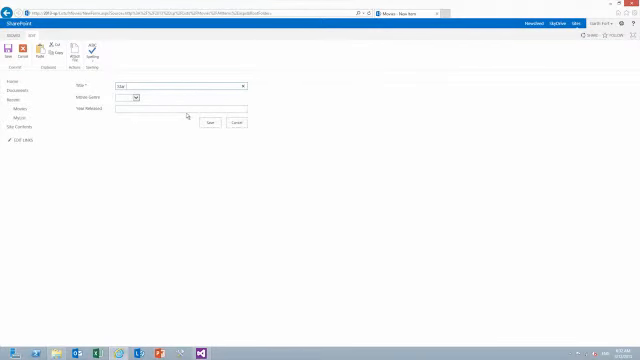
- Save a 'Star Wars' movie entry, then start another new movie item
text(Star Wars)
click(181, 108)
text(1977)
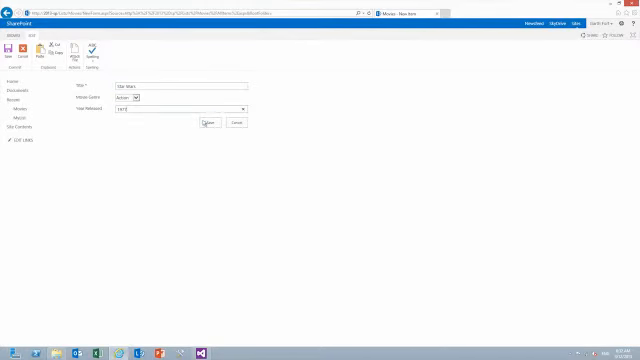
click(204, 126)
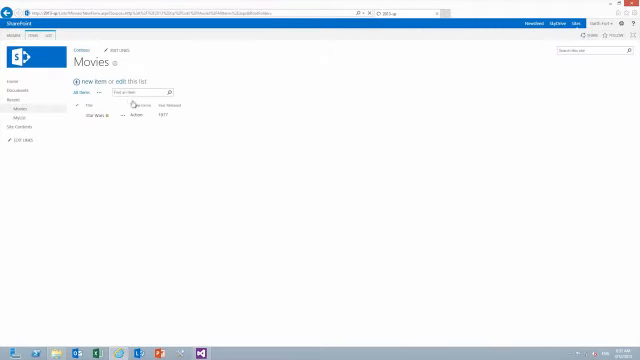
click(91, 82)
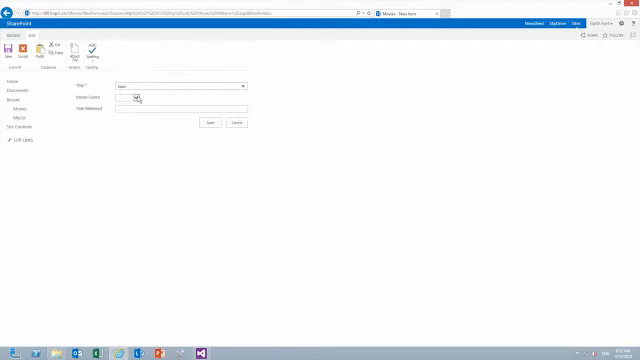